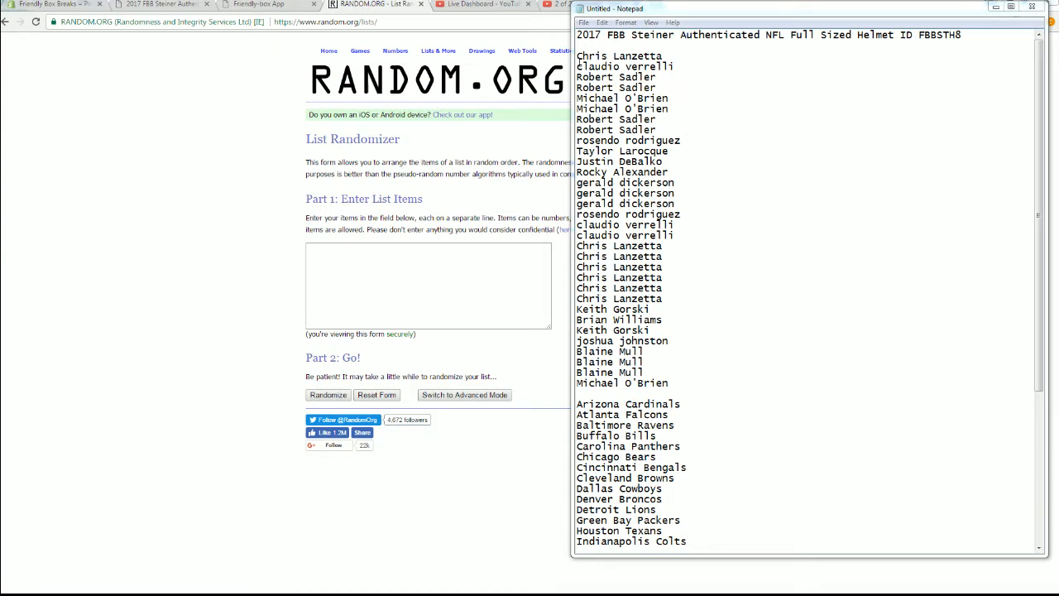
left_click_drag(577, 56, 690, 384)
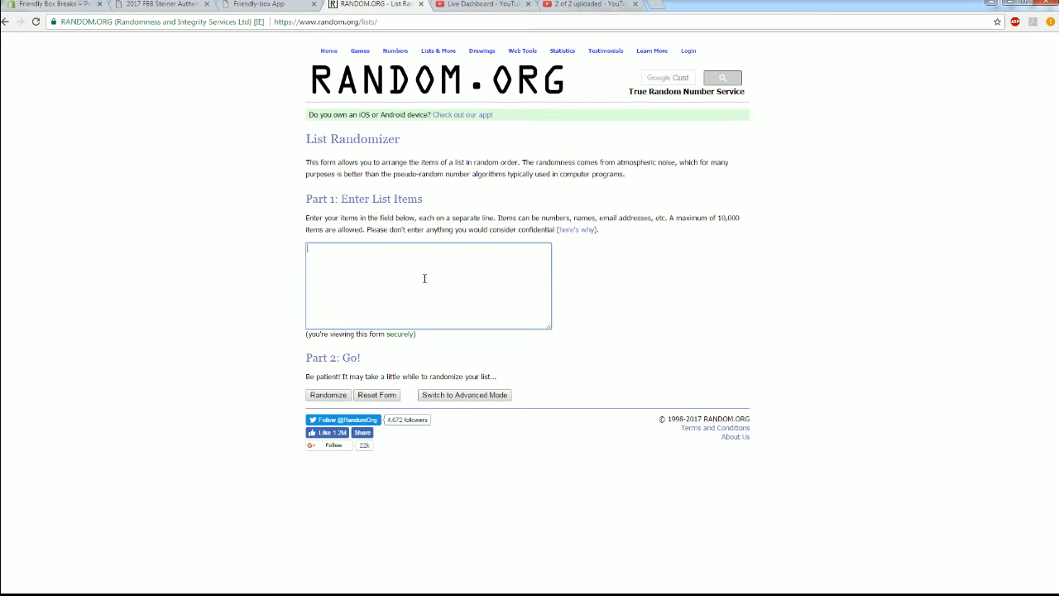
type("Chris Lanzetta")
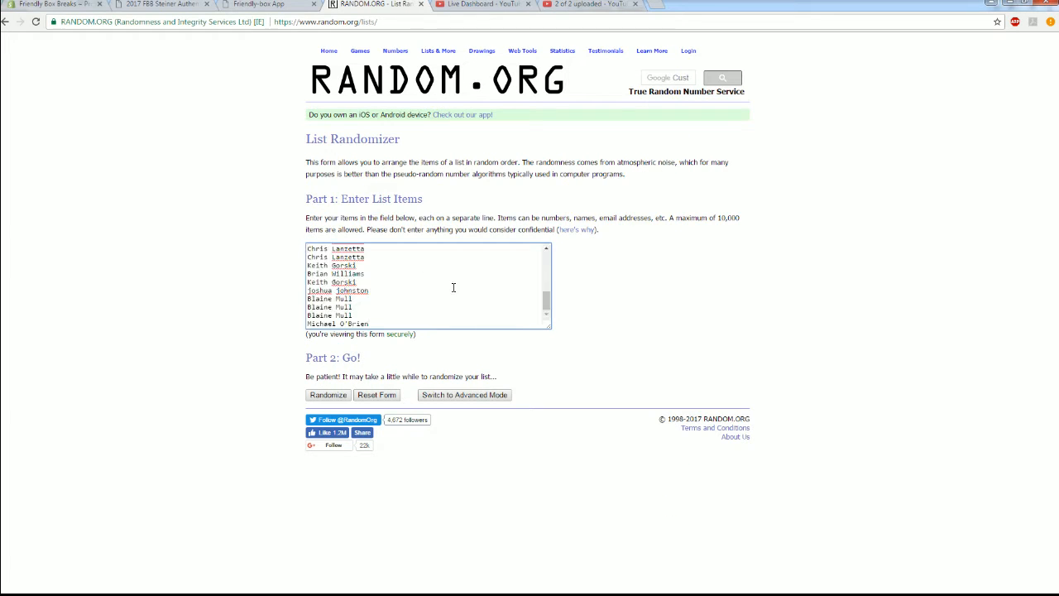
Randomize the owner names, then reshuffle them five more times with Again!
left_click(327, 395)
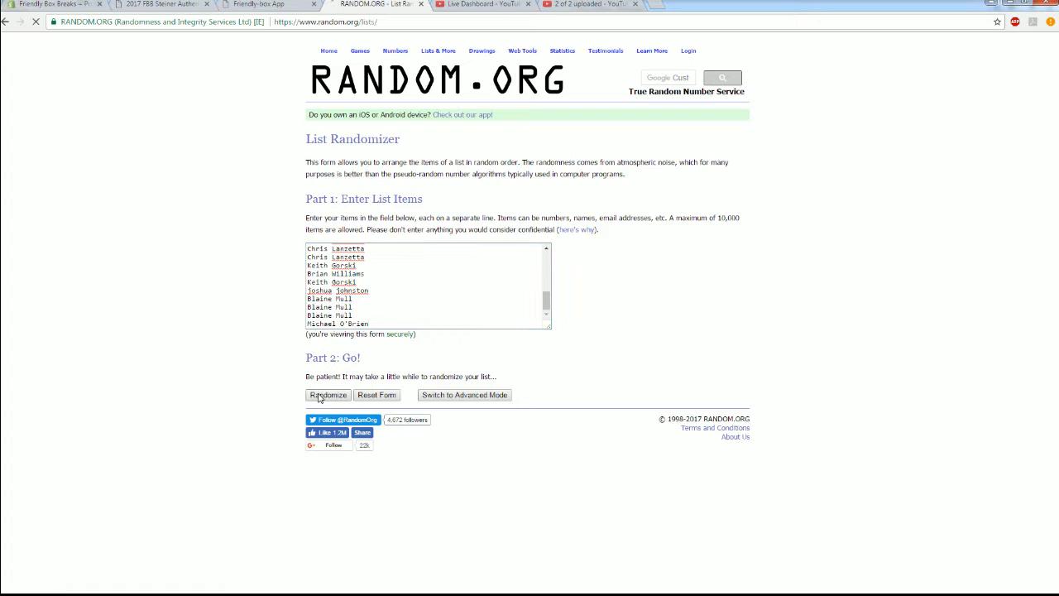
left_click(328, 395)
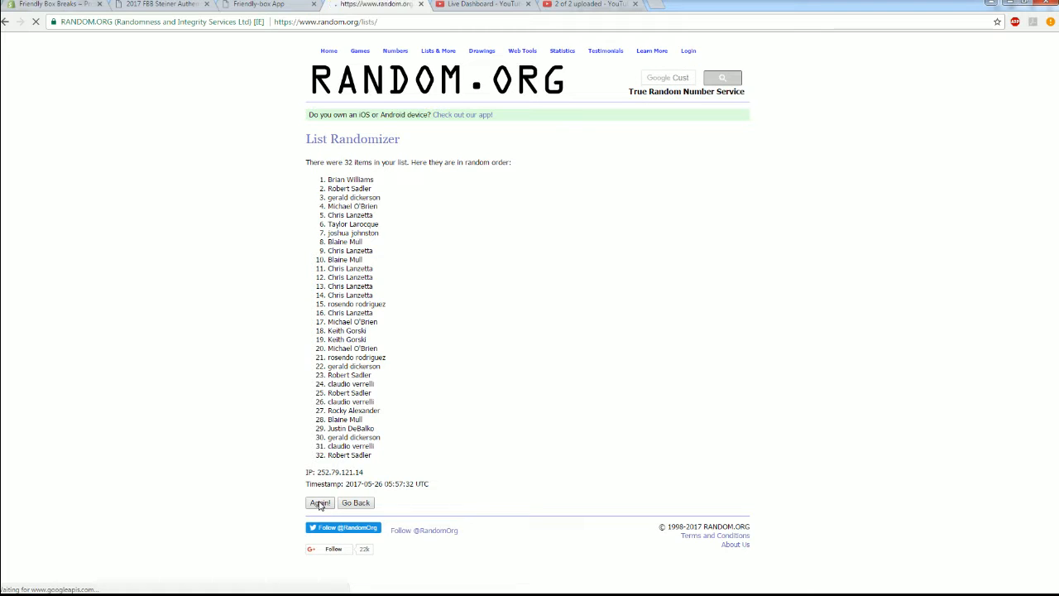
left_click(320, 502)
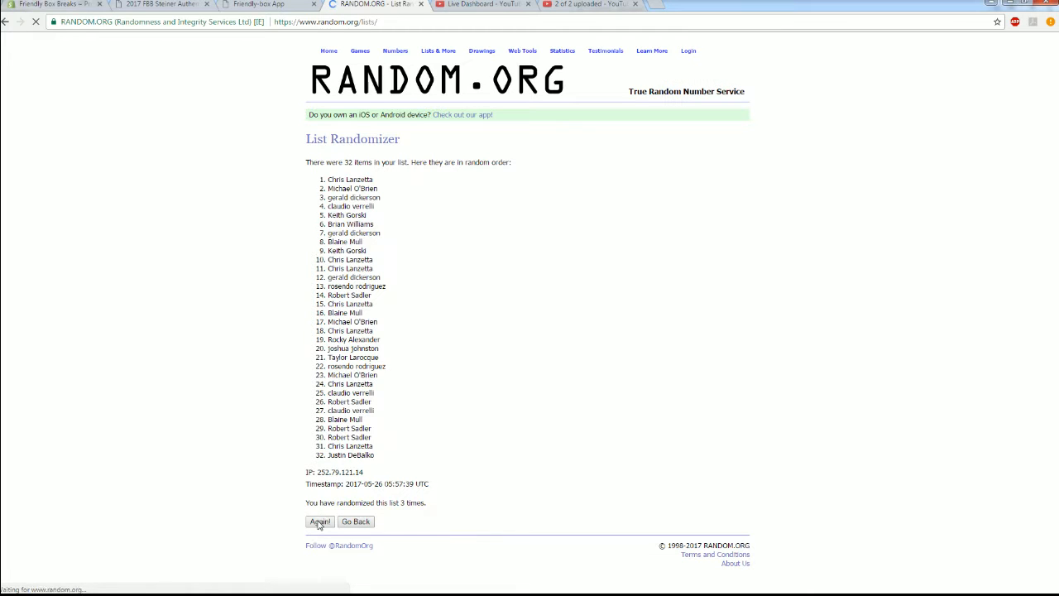
left_click(320, 521)
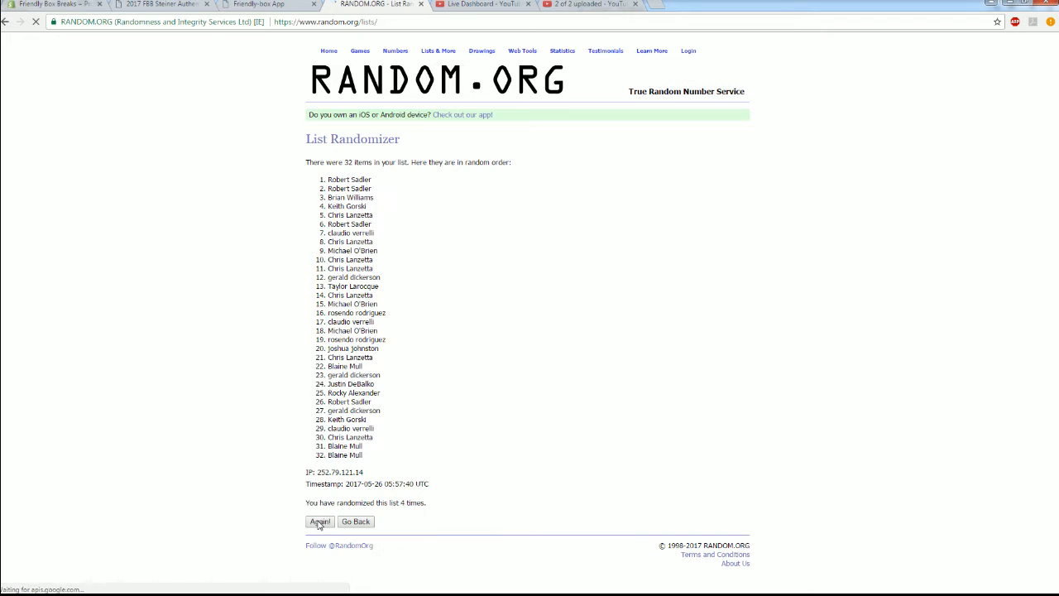
left_click(319, 522)
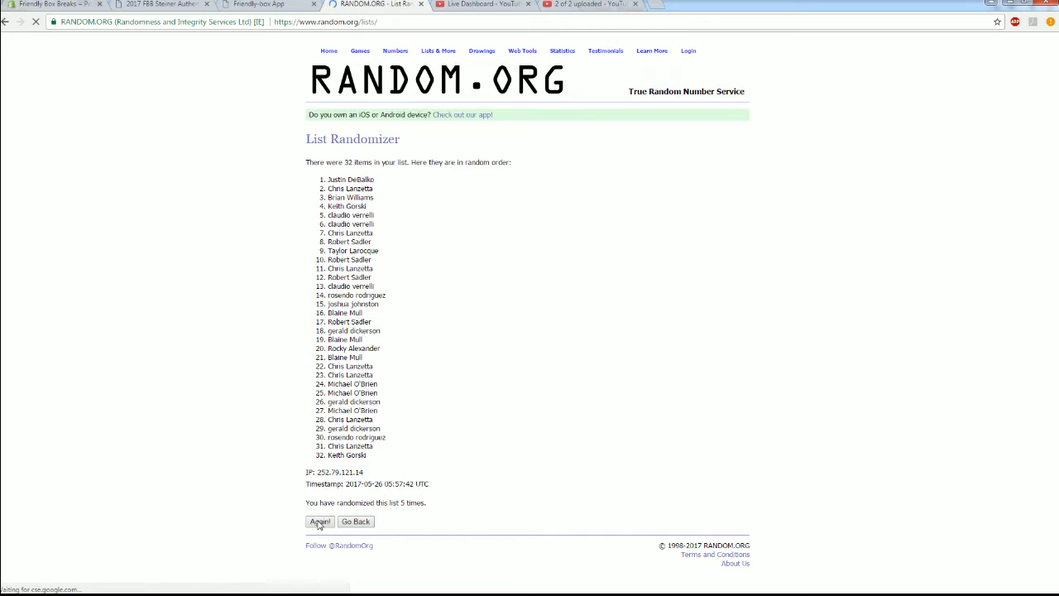
left_click(319, 521)
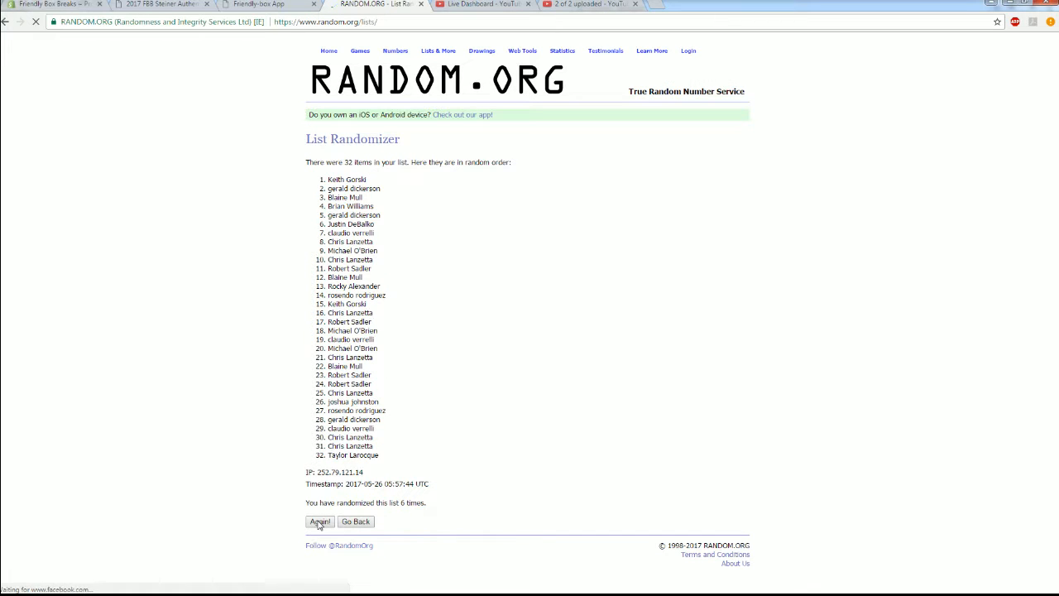
left_click(319, 521)
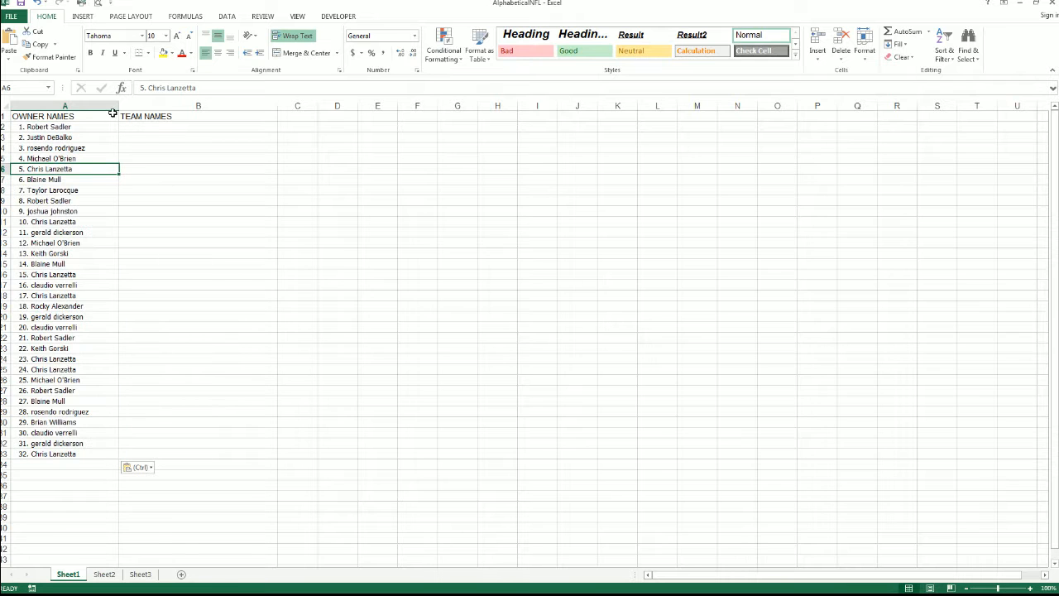
Paste the randomized owner list into column A beneath OWNER NAMES in Excel
left_click(182, 127)
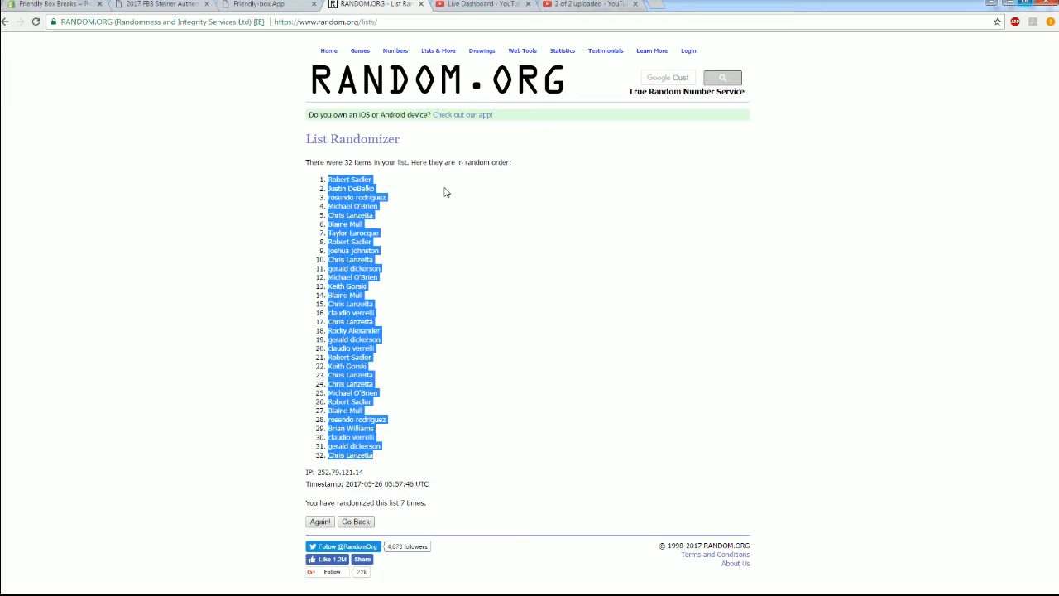
Open a blank List Randomizer form from the Lists & More menu
left_click(438, 50)
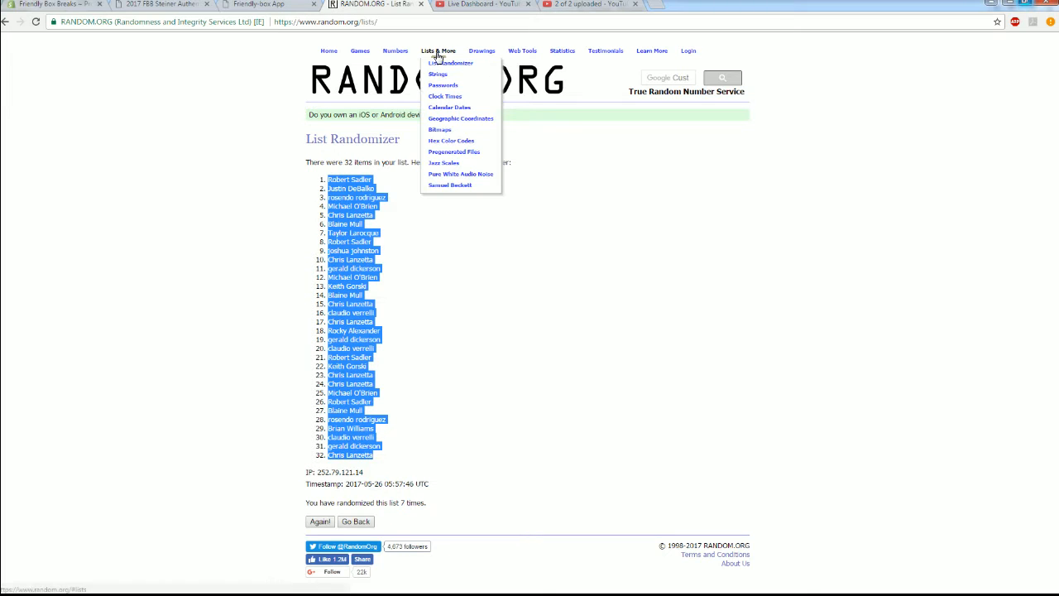
mouse_move(455, 73)
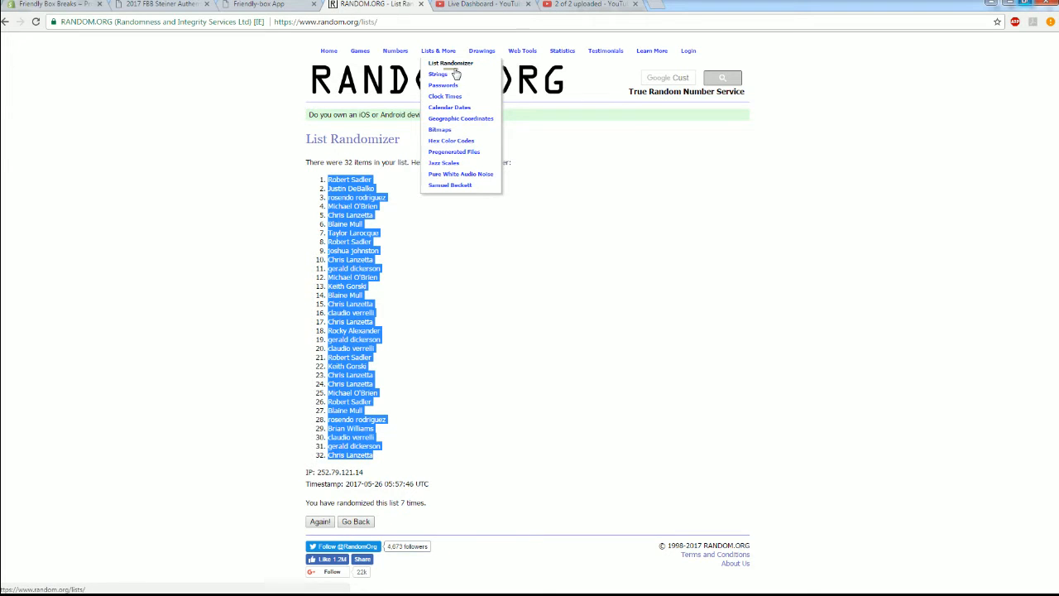
left_click(450, 63)
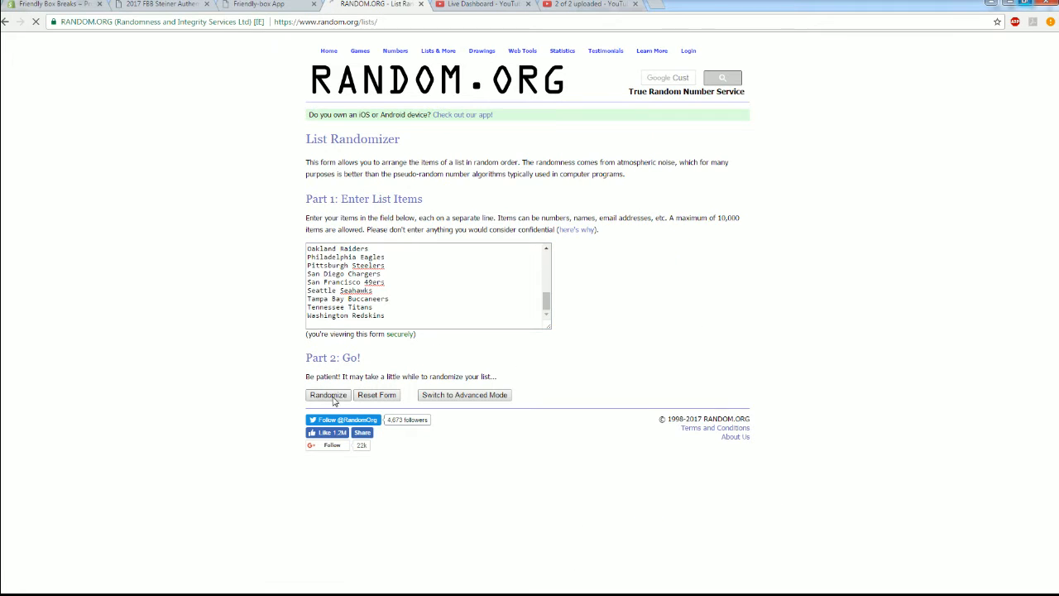
Randomize the NFL team names, reshuffle several times, and copy the final list
left_click(327, 394)
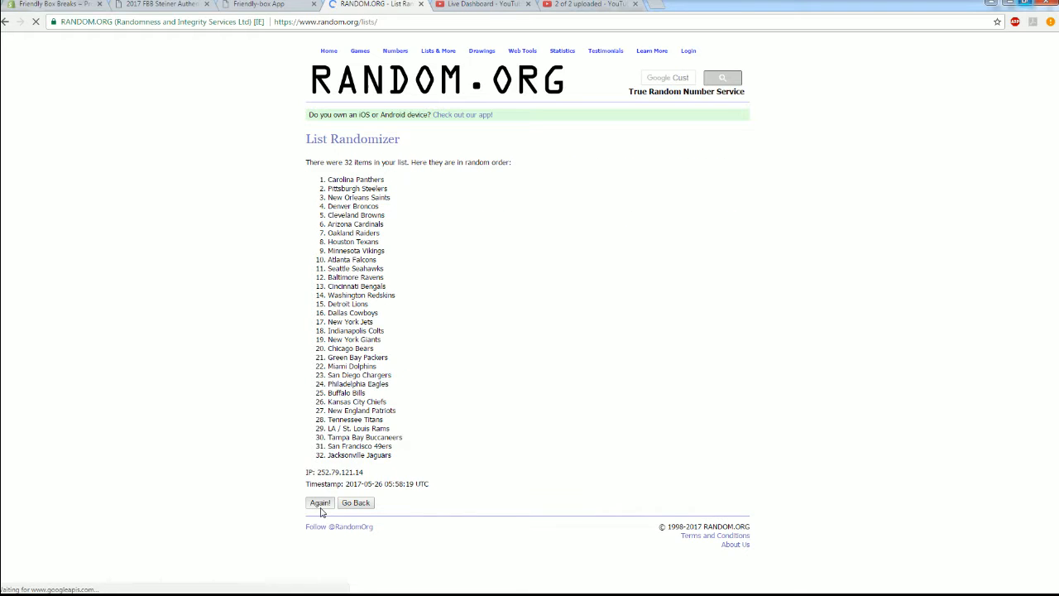
left_click(319, 502)
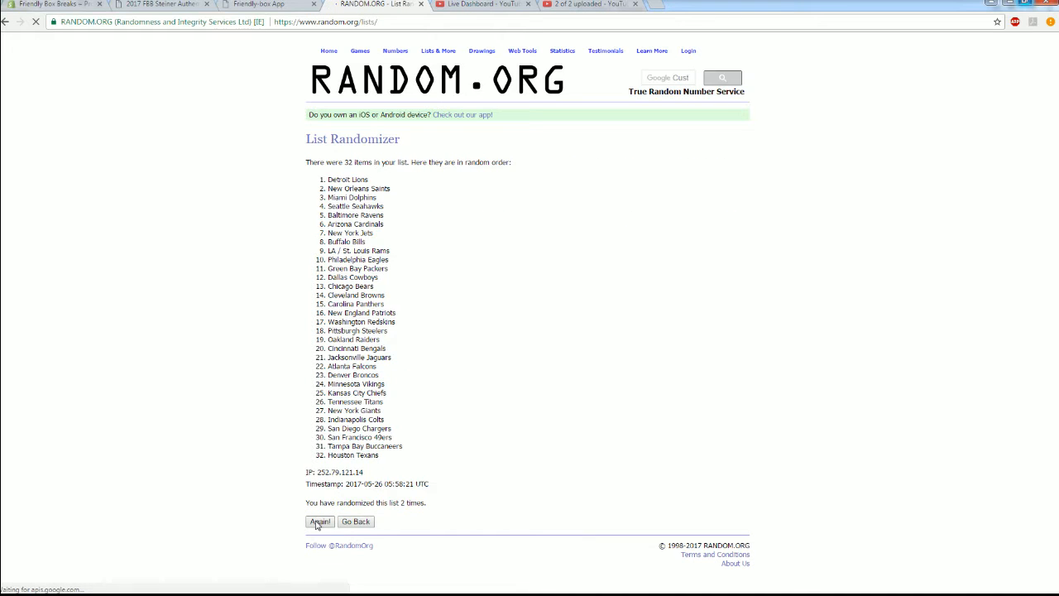
left_click(319, 521)
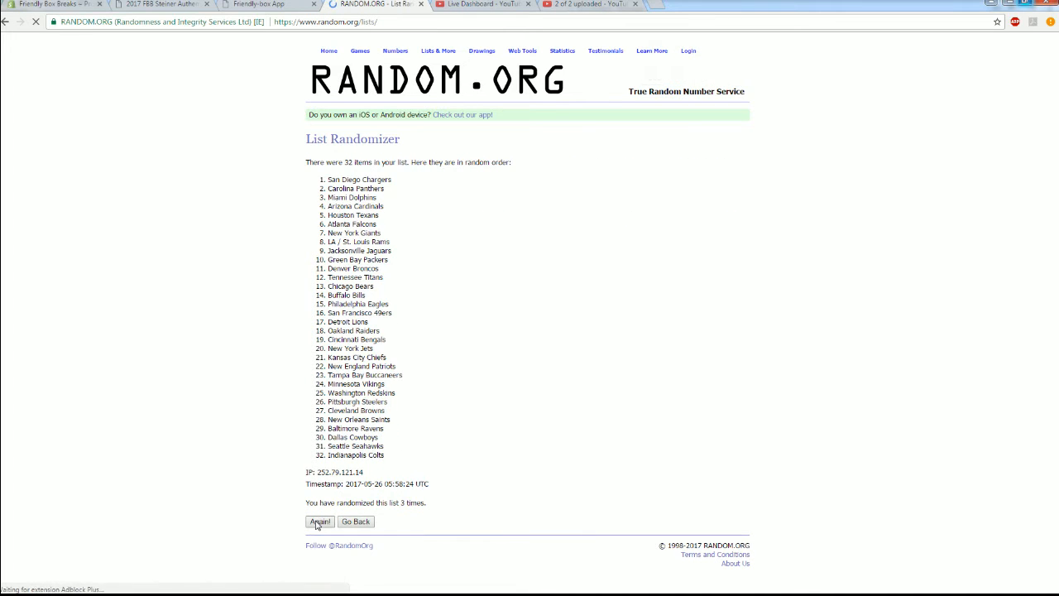
left_click(319, 521)
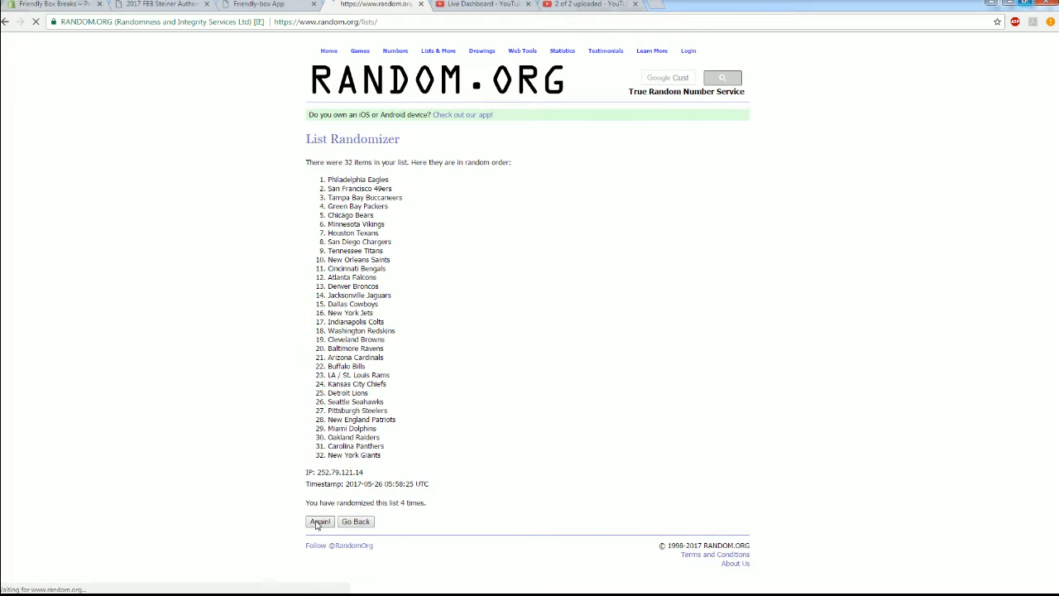
left_click(319, 521)
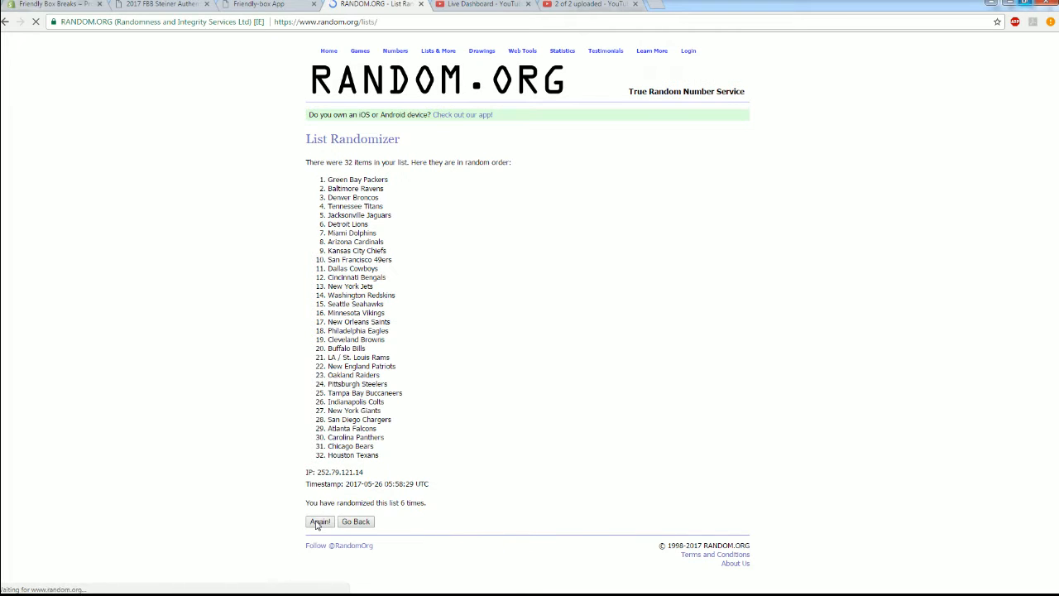
left_click(319, 522)
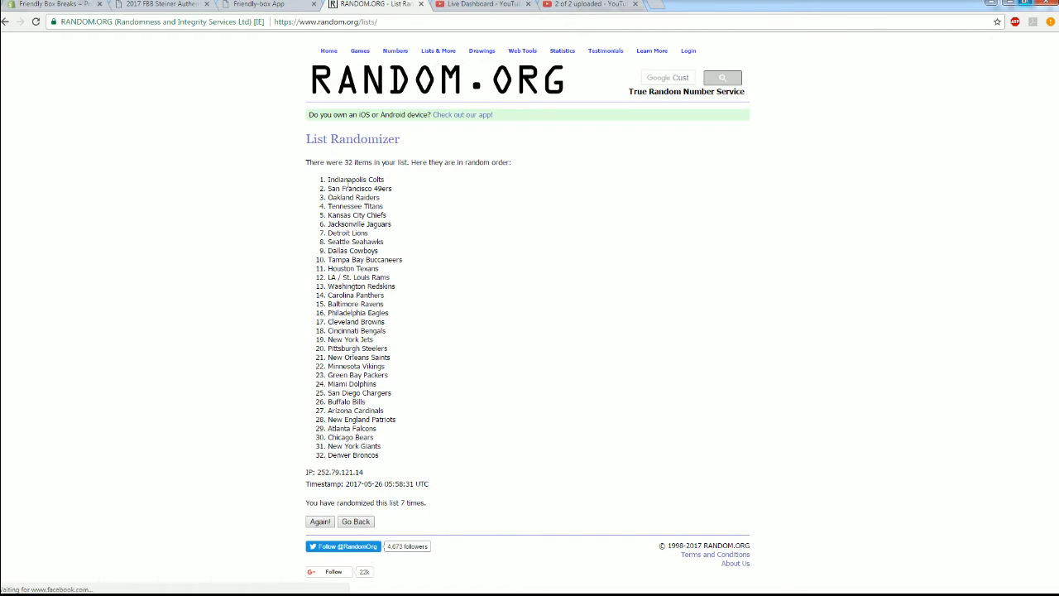
right_click(360, 304)
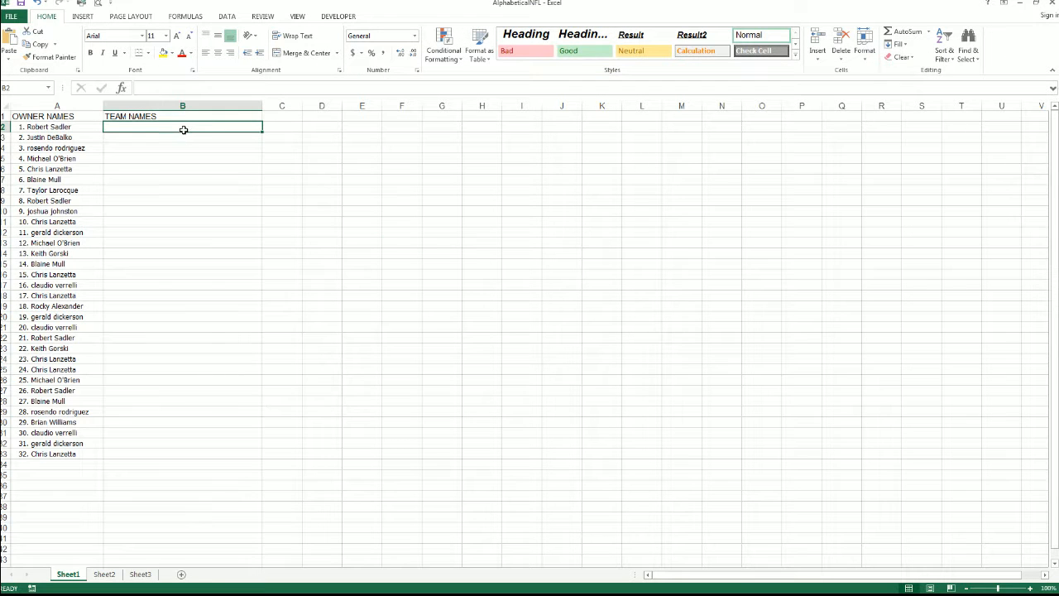
Paste the shuffled team names into column B and open the Borders dropdown
key("ctrl+v")
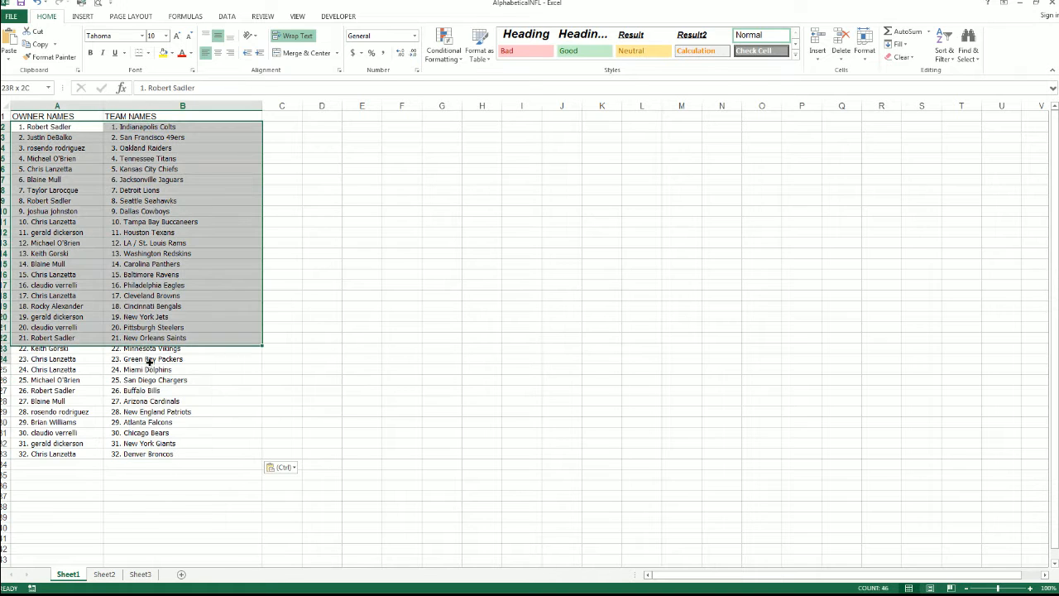
left_click(150, 53)
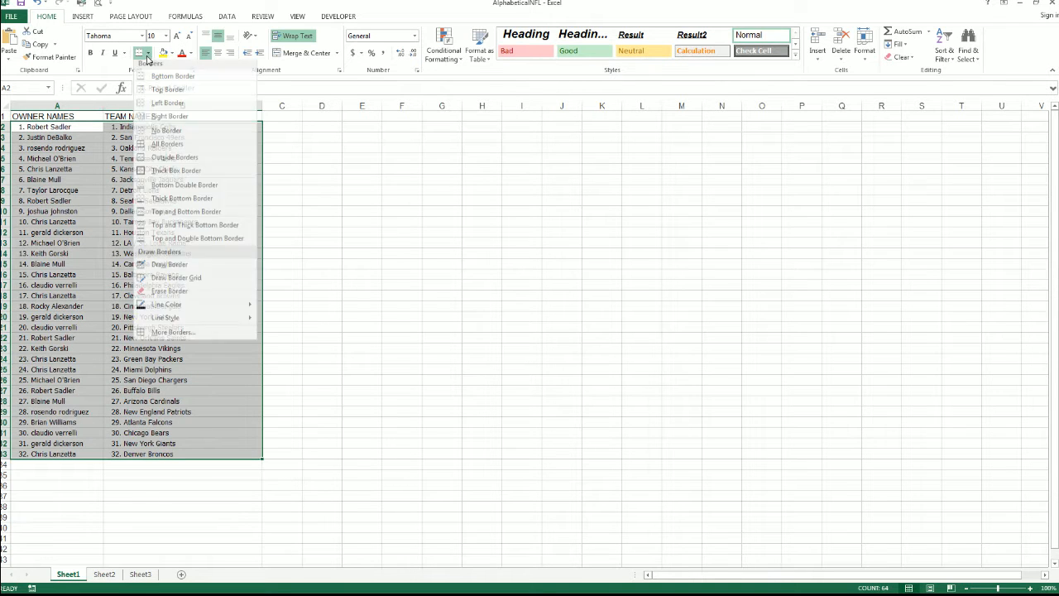